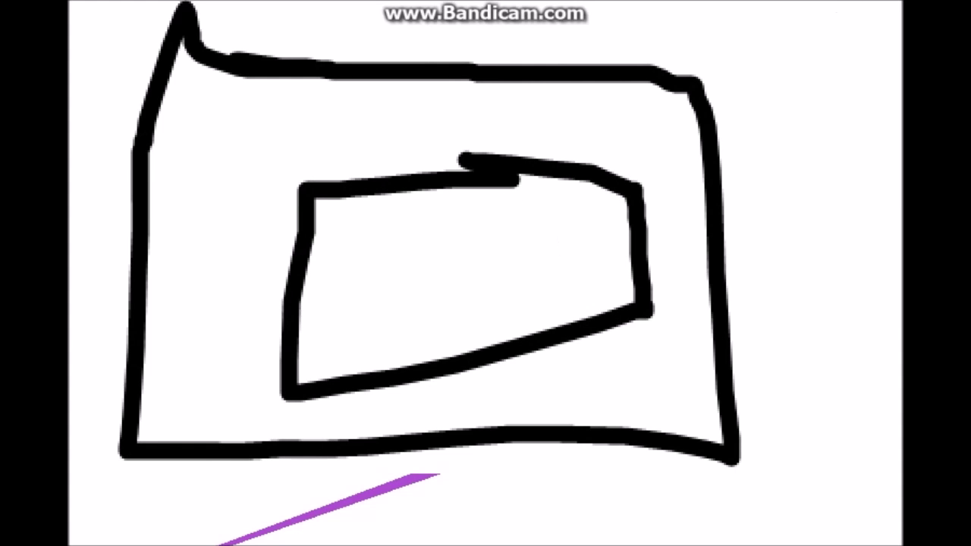
Stamp a small black brush dot inside the inner quadrilateral, just left of its right edge.
left_click(574, 247)
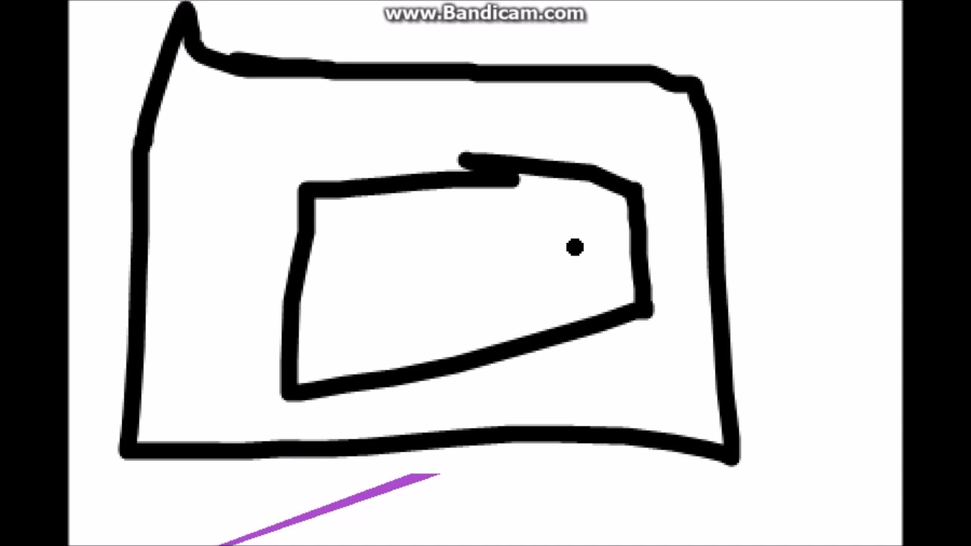